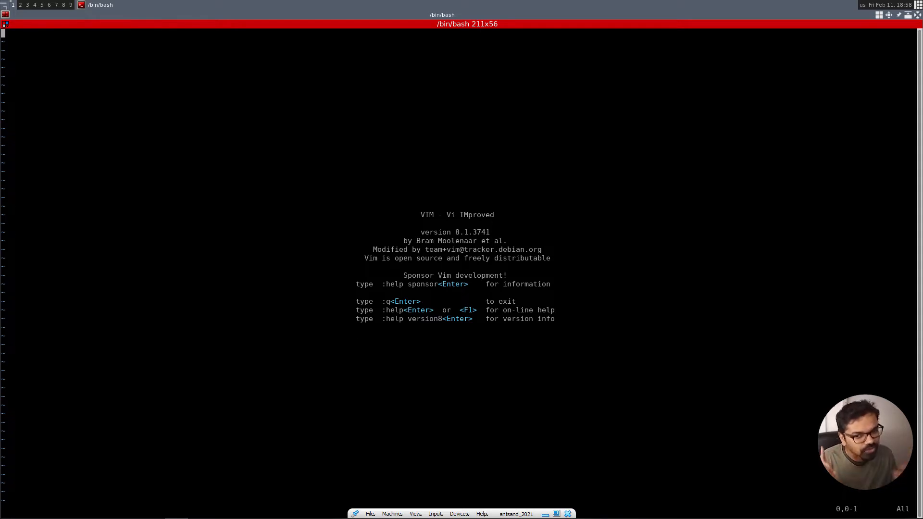
Type the #include <stdio.h> line and save the file as def.c
key("i")
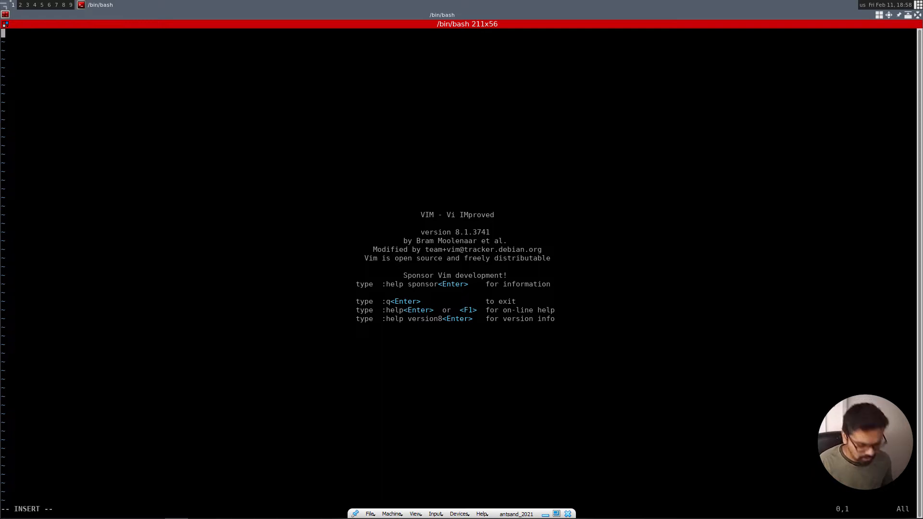
type("#inc")
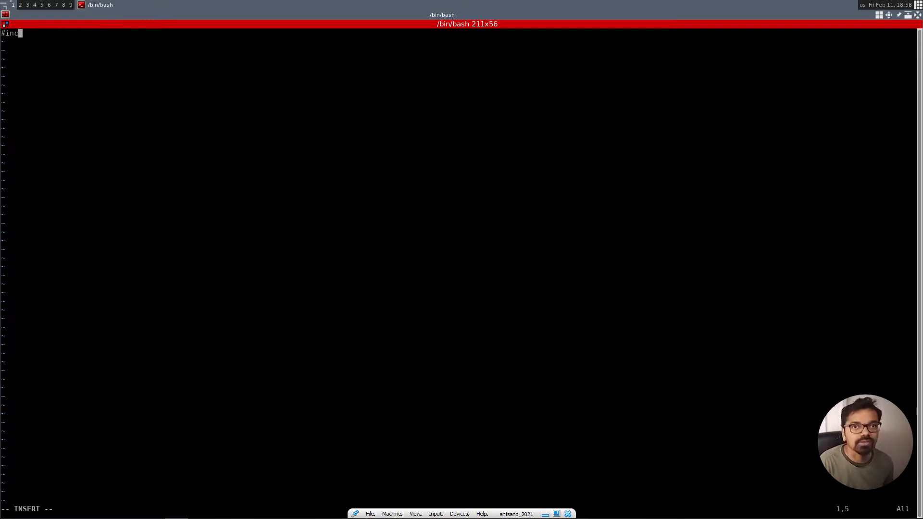
type("lude <st")
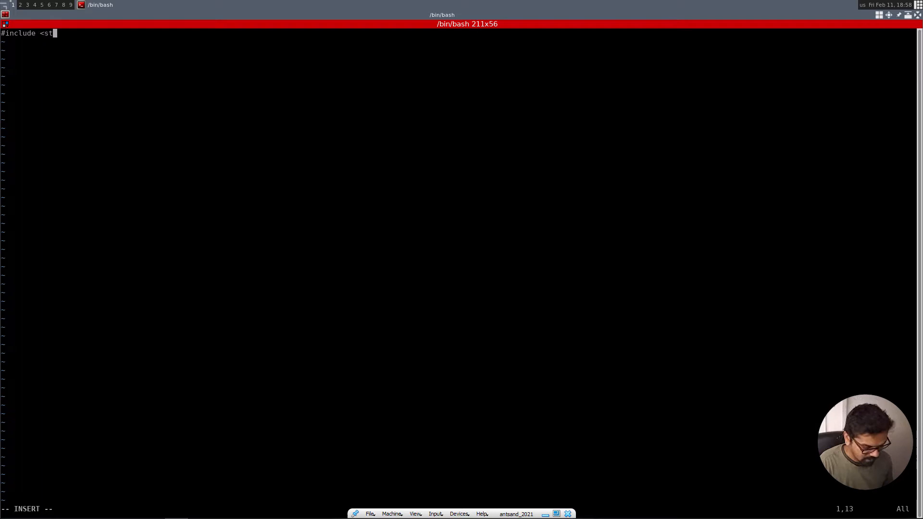
type("dio.h>")
left_click(72, 508)
type(":w de")
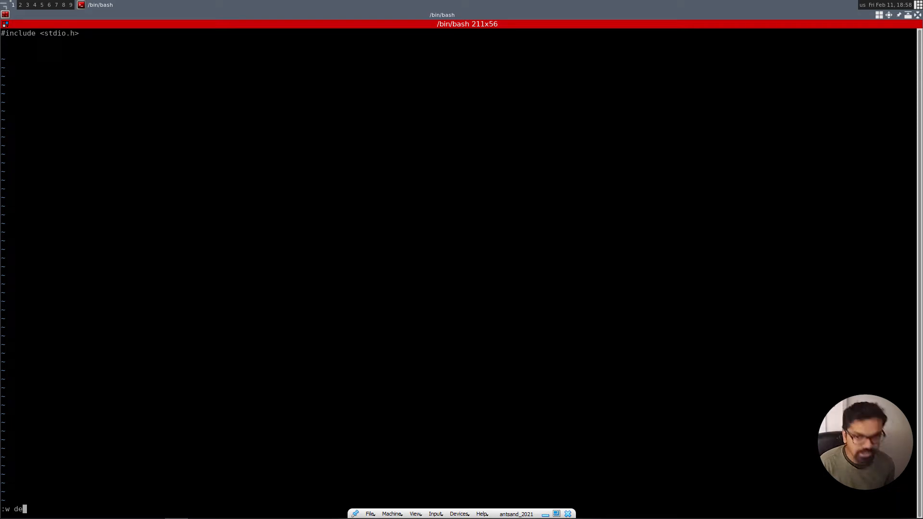
key("Return")
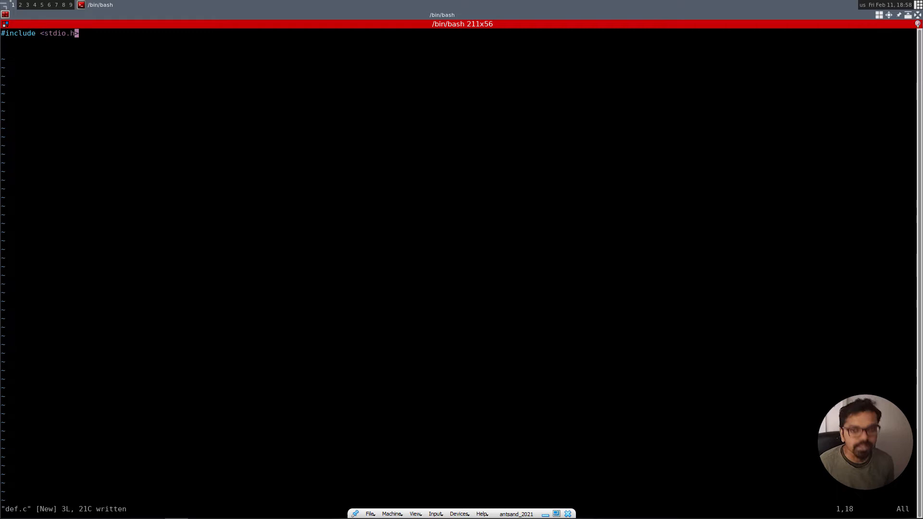
type("$de")
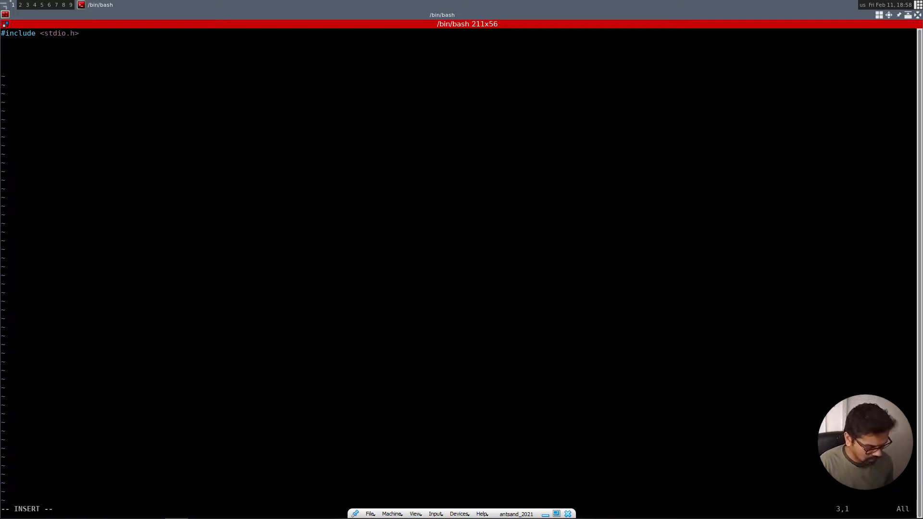
Write the #ifdef MCU_AI directive, correcting a mistyped #define
type("#define")
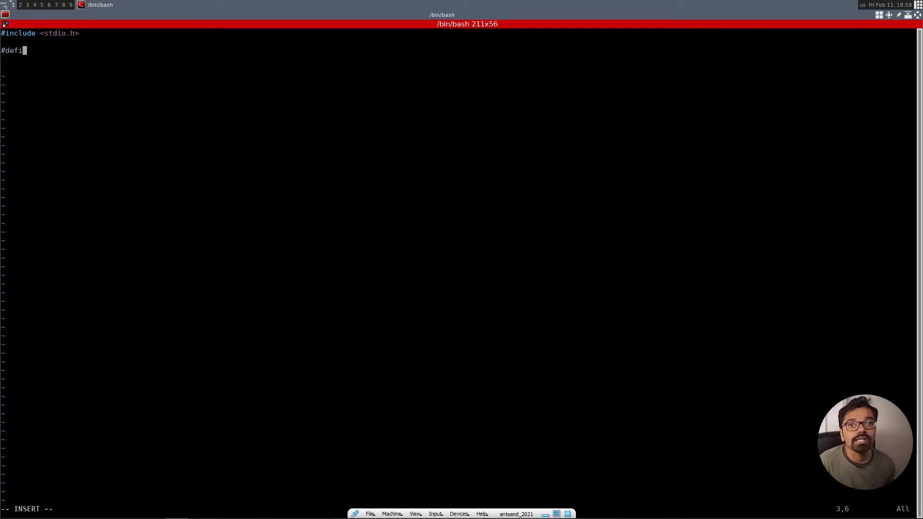
key("BackSpace")
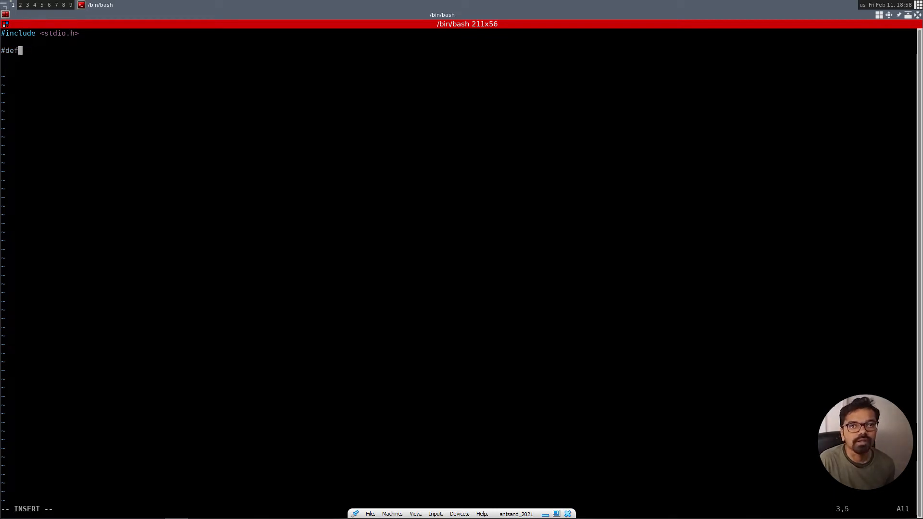
key("BackSpace")
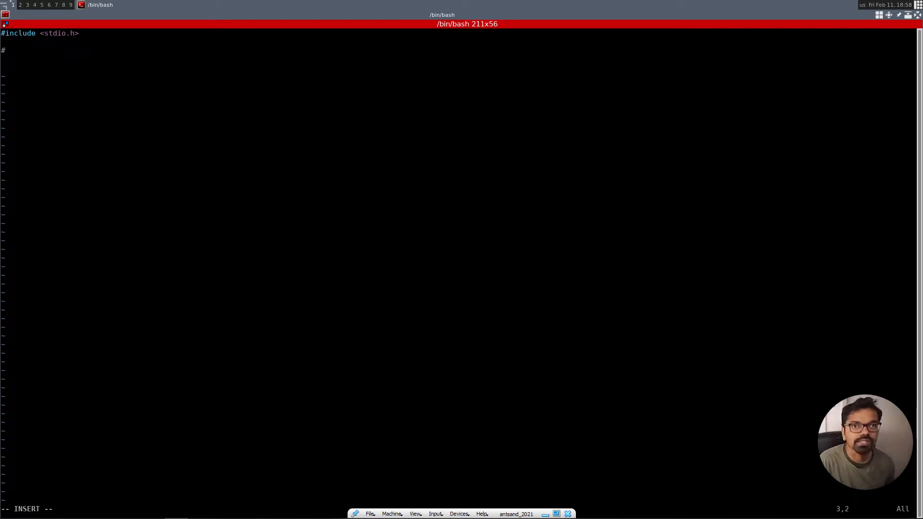
type("def")
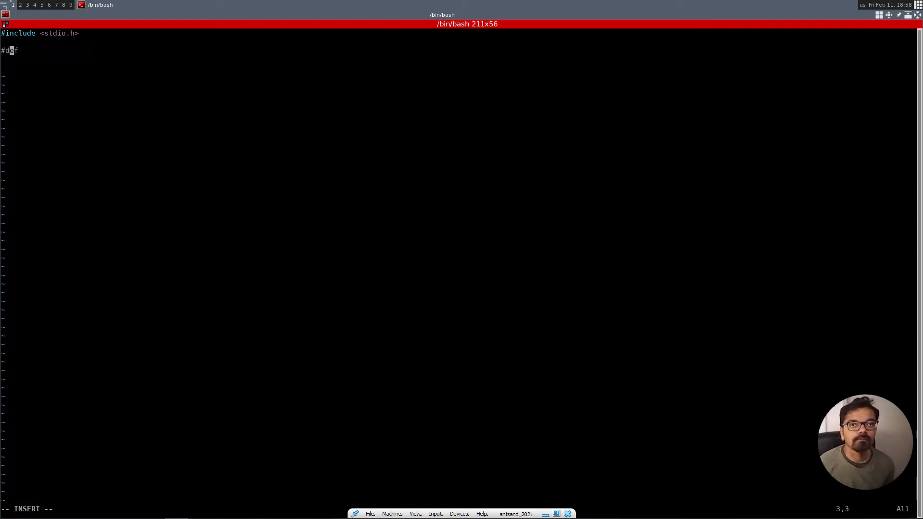
type("idef")
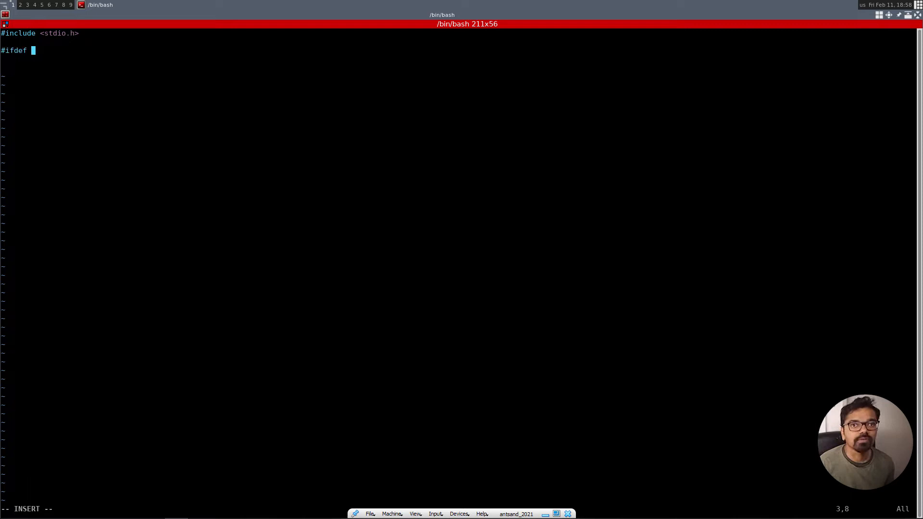
type("MCU_")
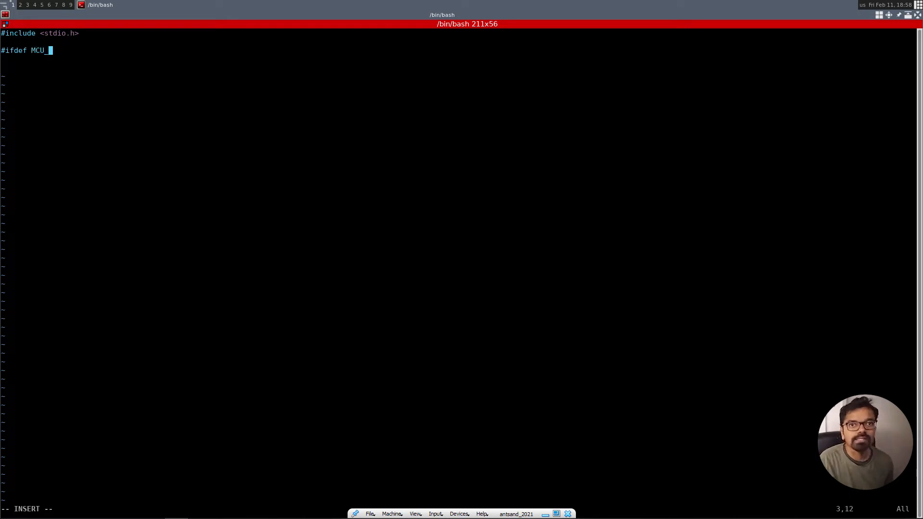
type("AI")
type("i")
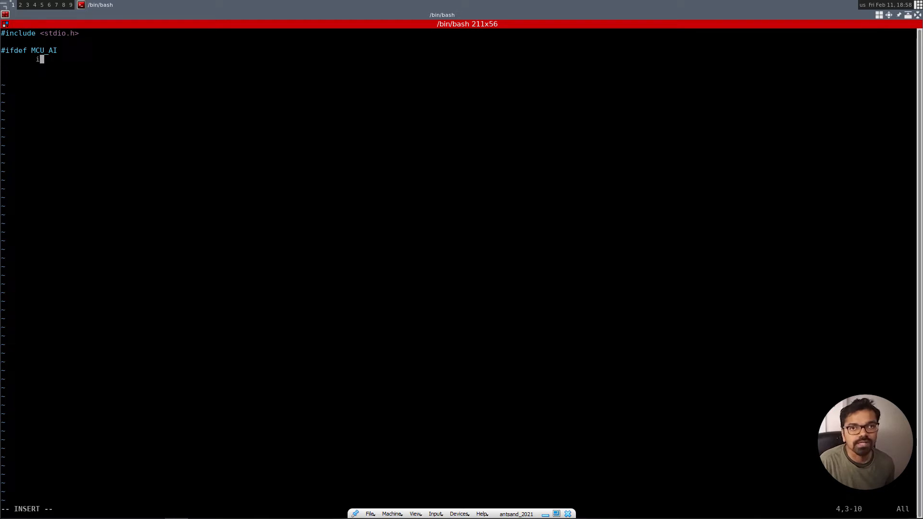
Add char *a = "This code is compiled for an A.I Edge processor" and begin #else
type("char a")
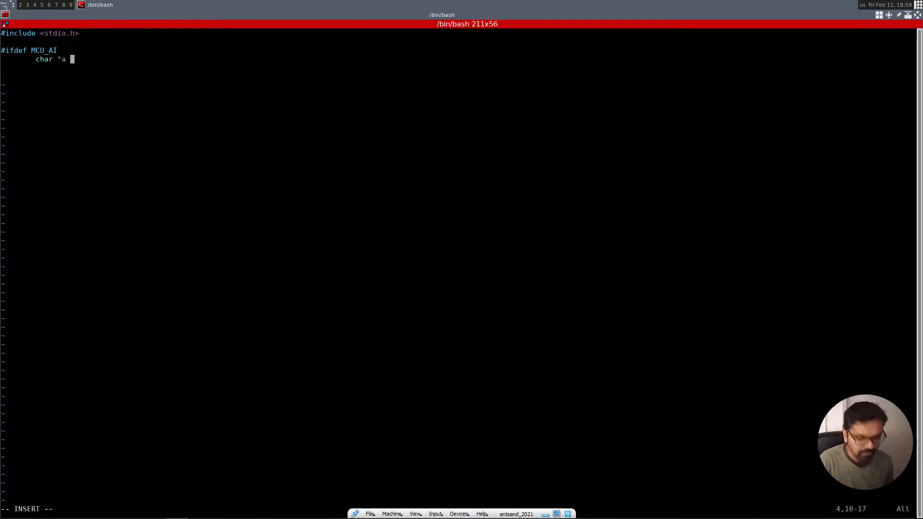
type("= \"This")
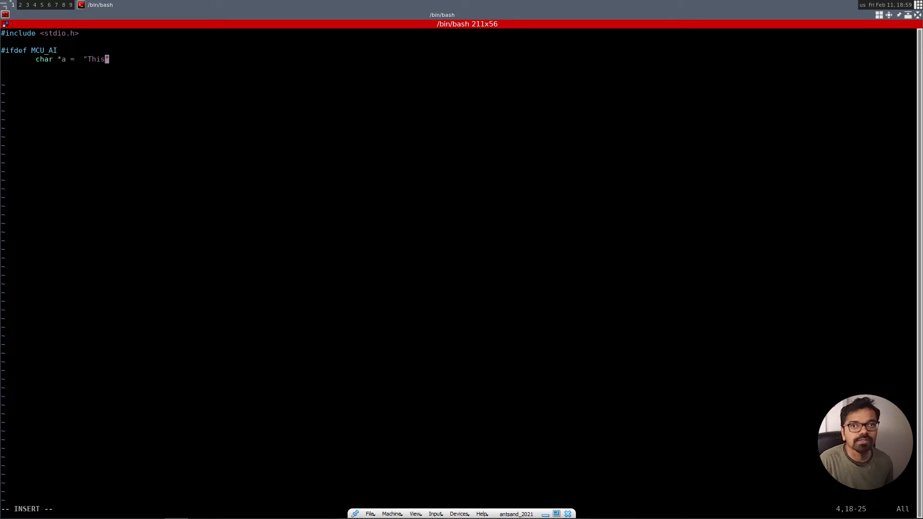
type("code is co")
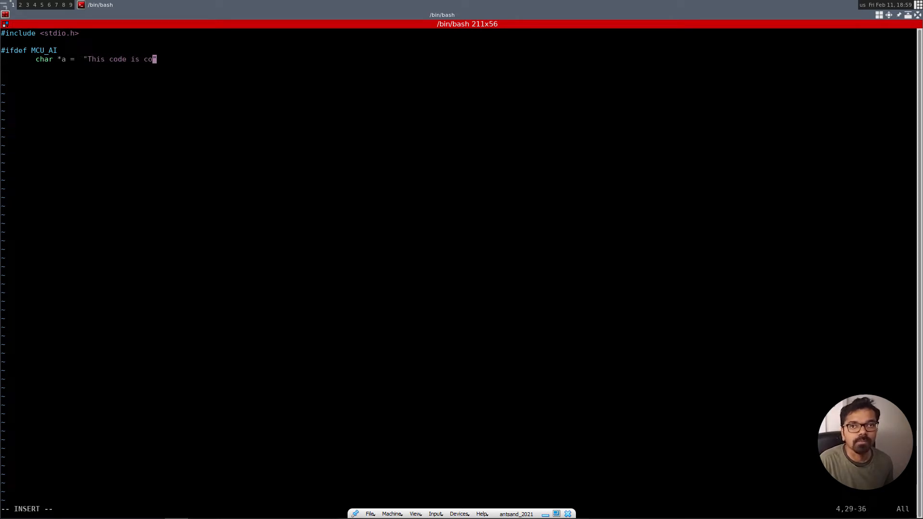
type("mi")
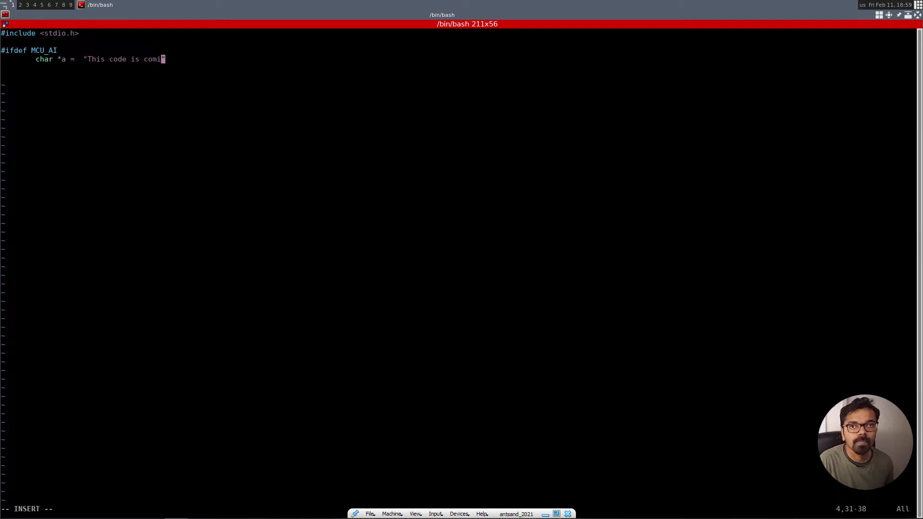
type("plied")
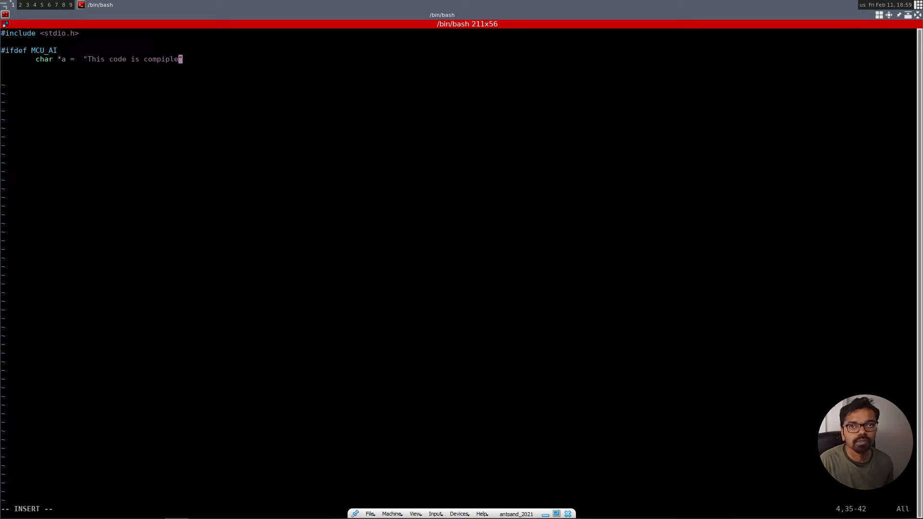
type("d for a")
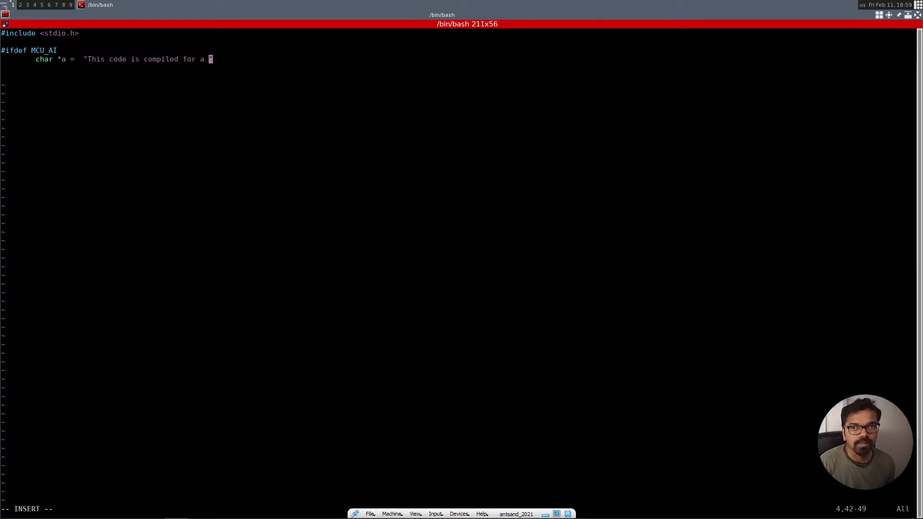
type("n A")
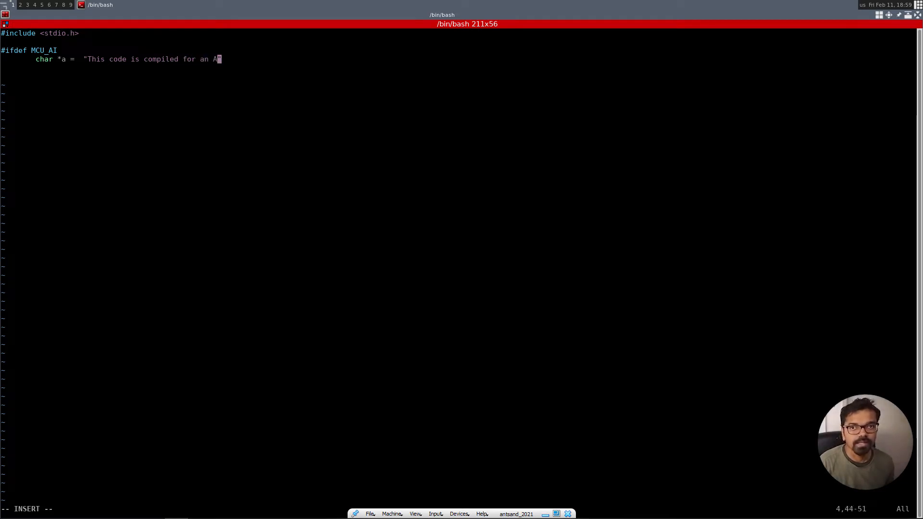
type(".I")
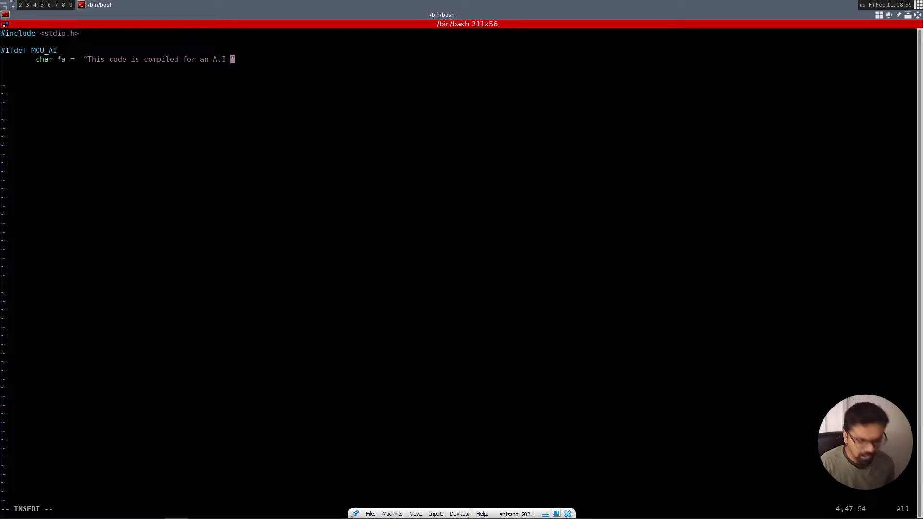
type("Edd")
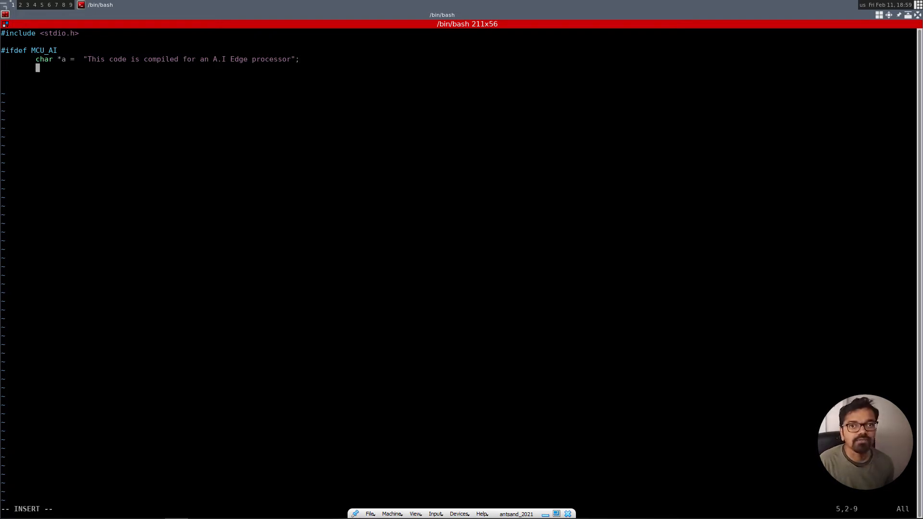
type("#else")
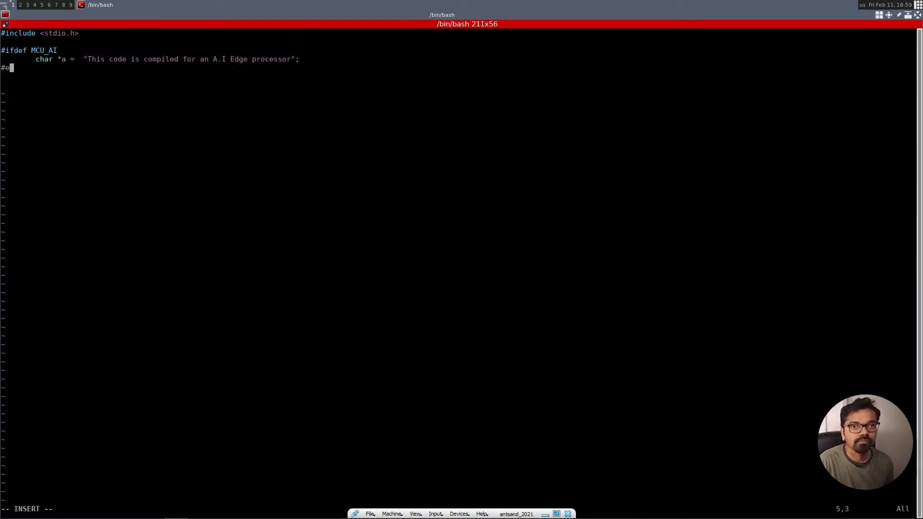
Finish #else with a = "This code is NOT compiled to run on any Edge computer", then #endif
type("lse")
type("char *a =  \"This code is \";")
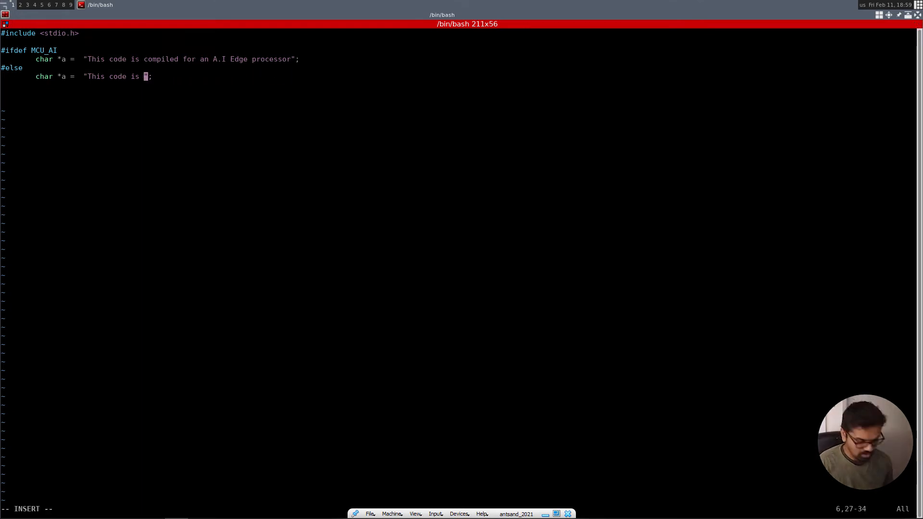
type("NOT co")
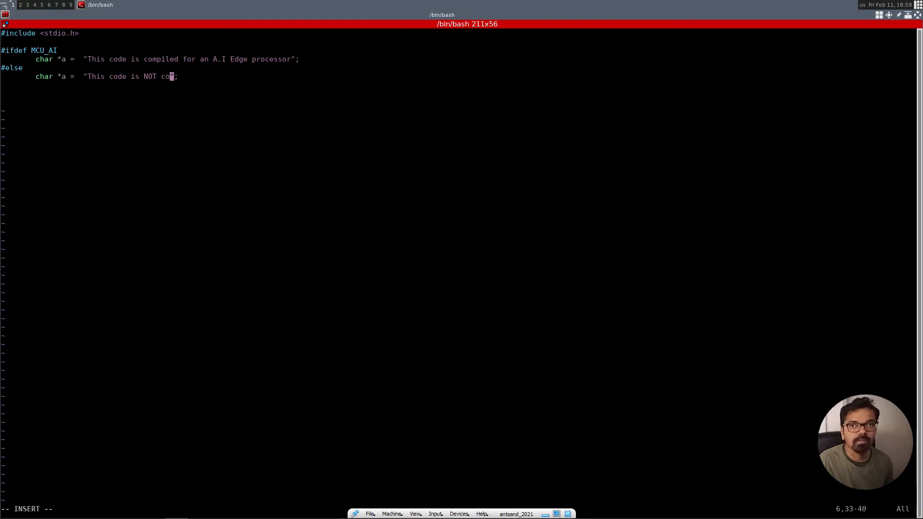
type("mpiled to run o")
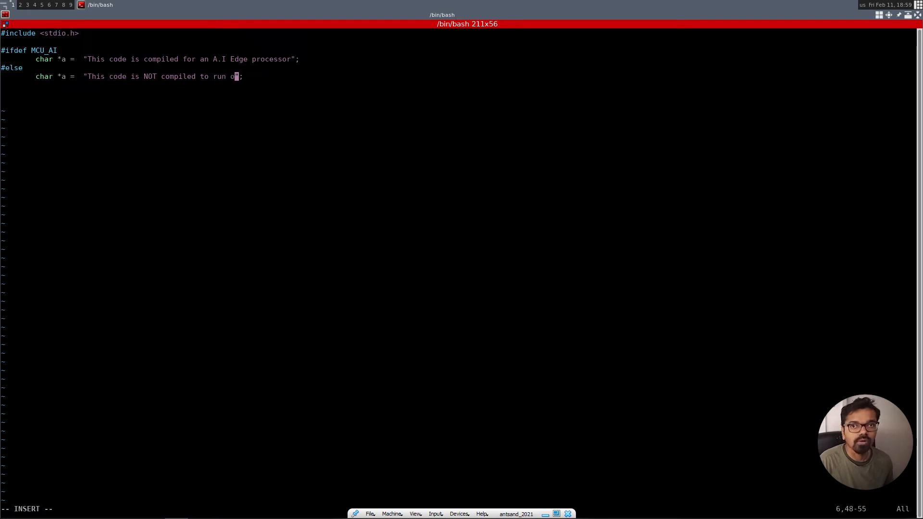
type("n any Edge computer")
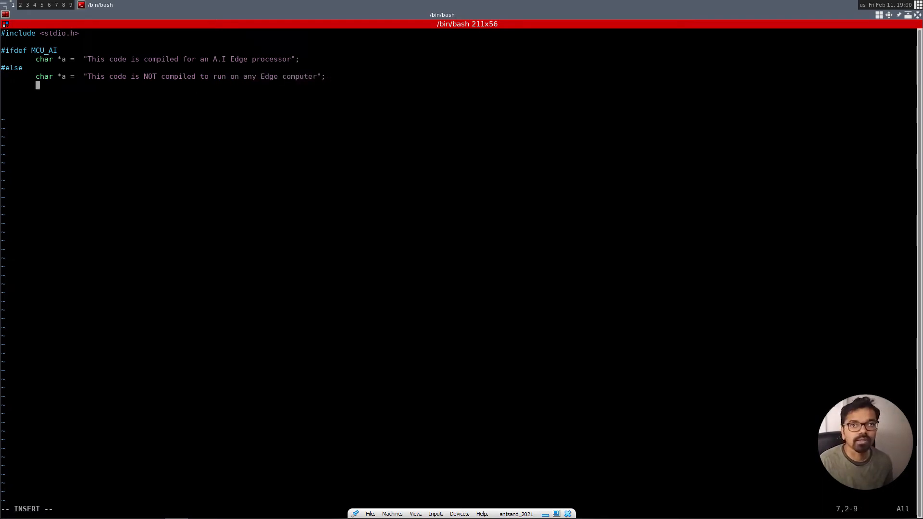
type("#end")
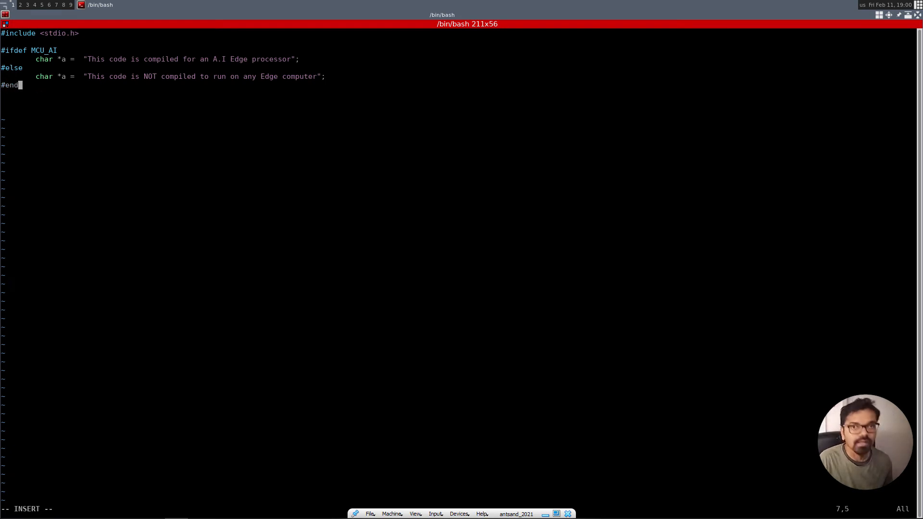
type("if")
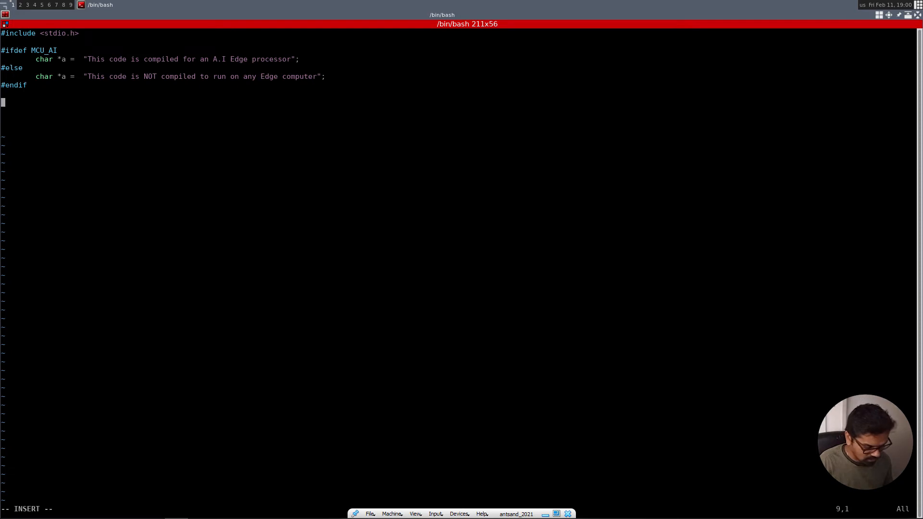
Write int main() { } containing printf("%s \n", a); and return 0;
type("int main")
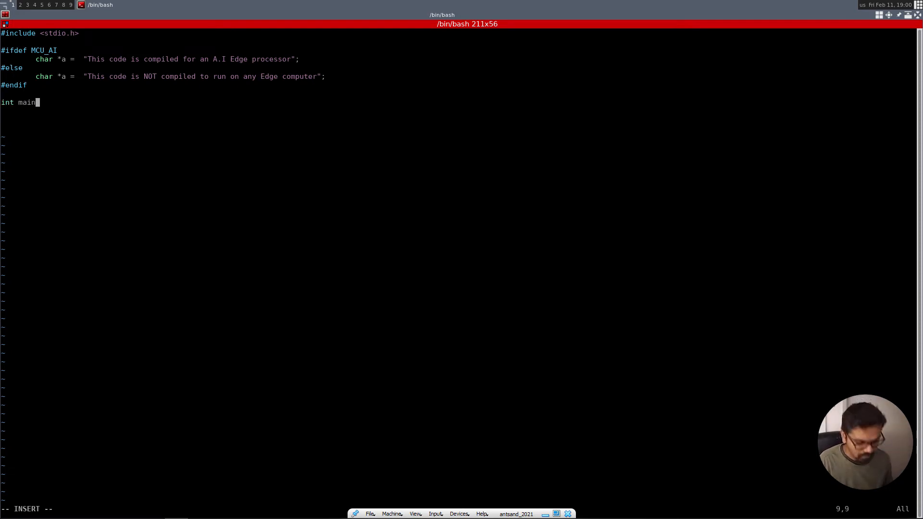
type("() {")
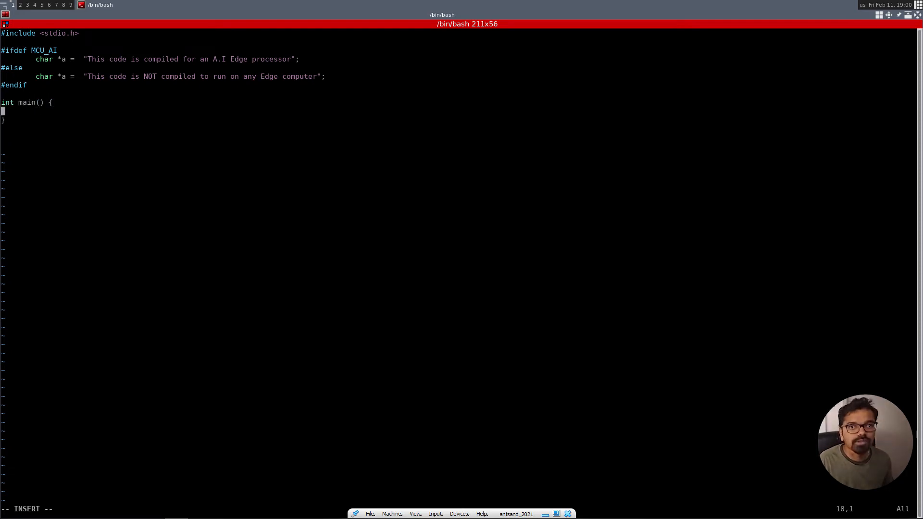
type("retu")
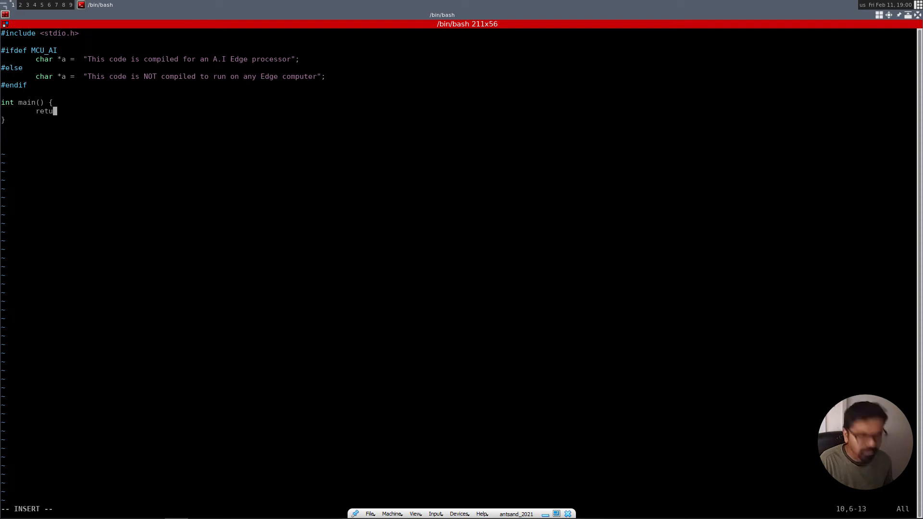
type("rn 0;")
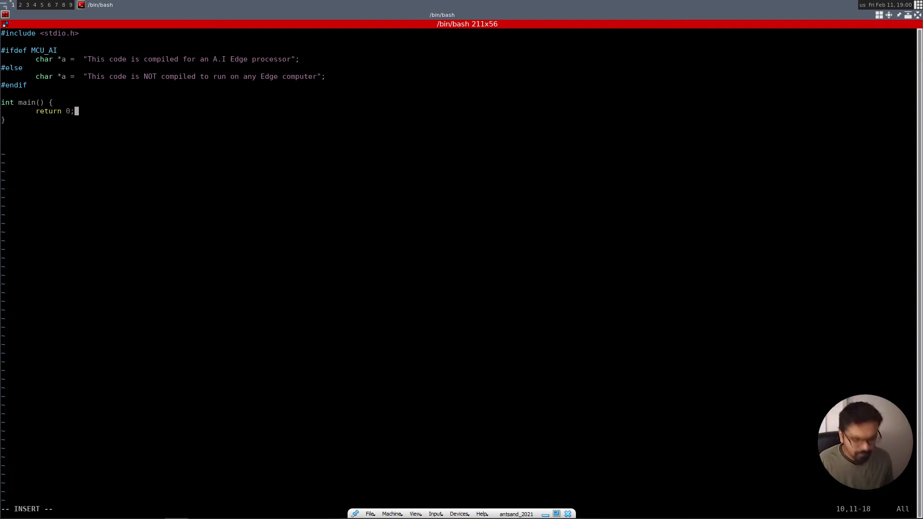
type("prin")
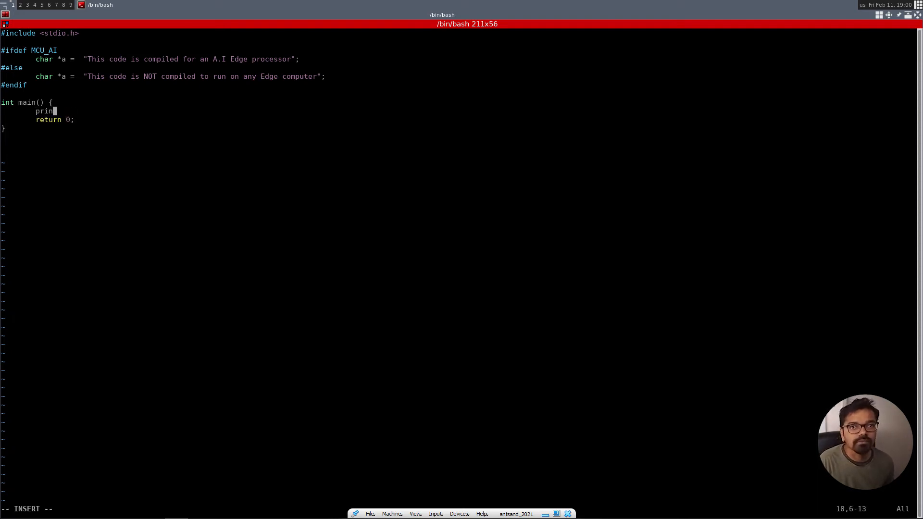
type("tf(\"")
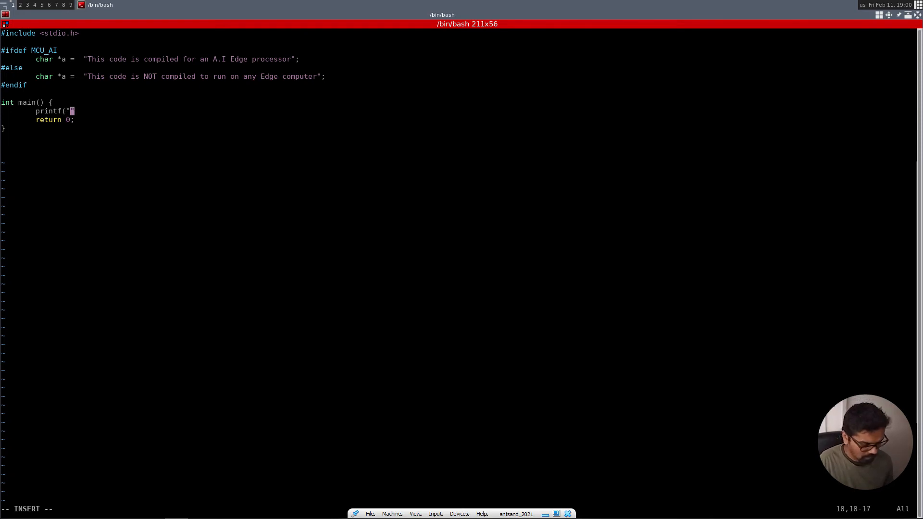
type("%s \\")
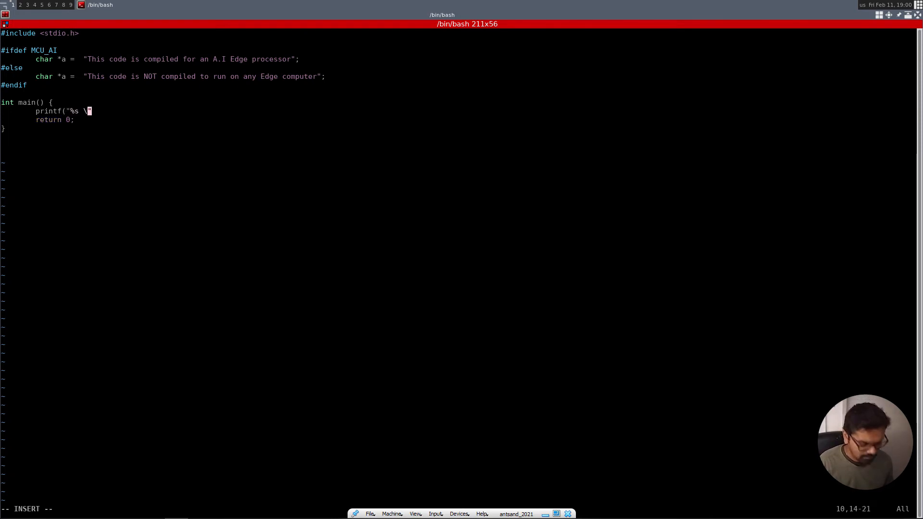
type("n\", a")
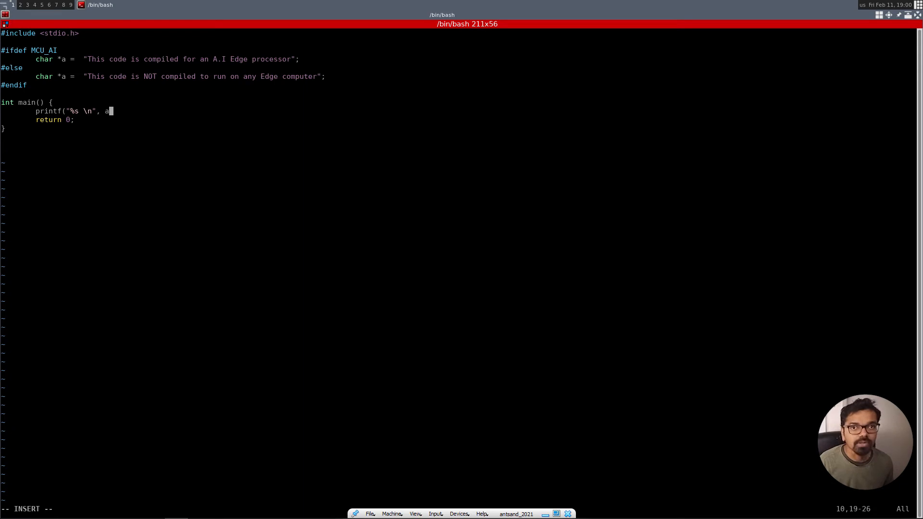
type(")")
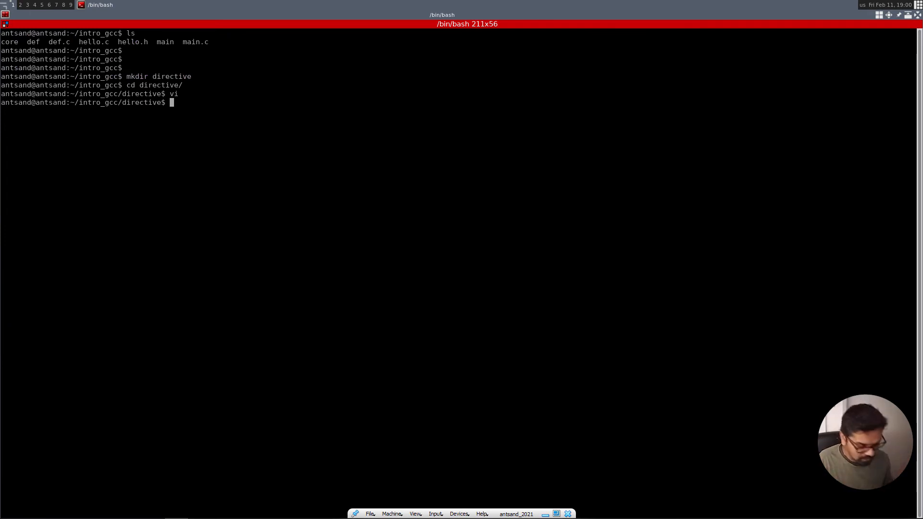
Type gcc -Wall at the shell prompt
type("gcc -")
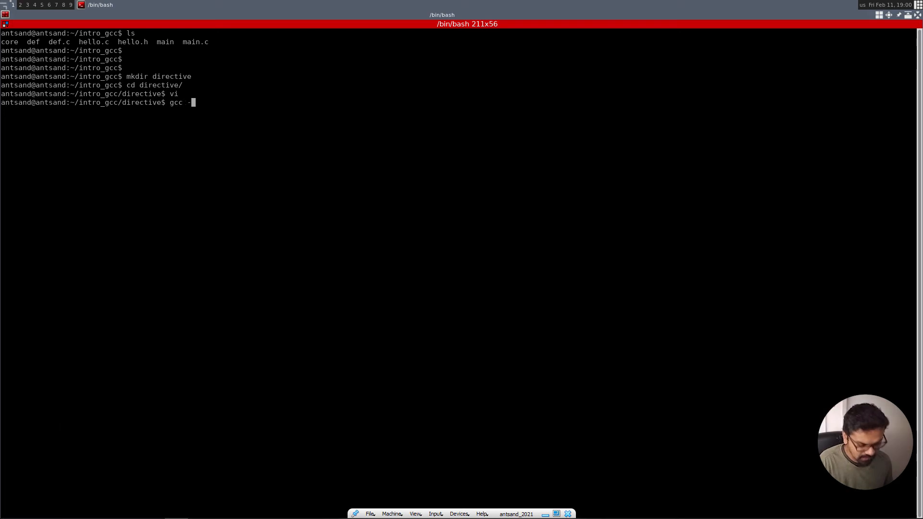
type("Wa")
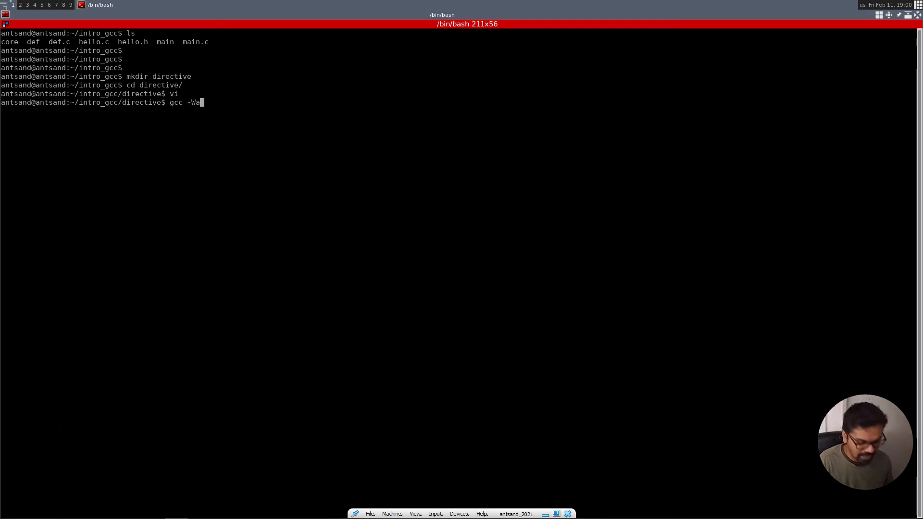
type("ll")
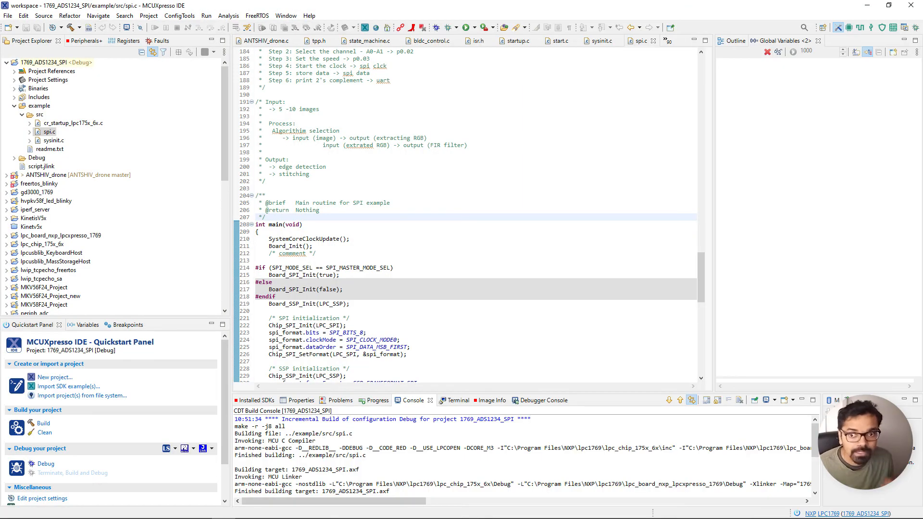
double_click(306, 449)
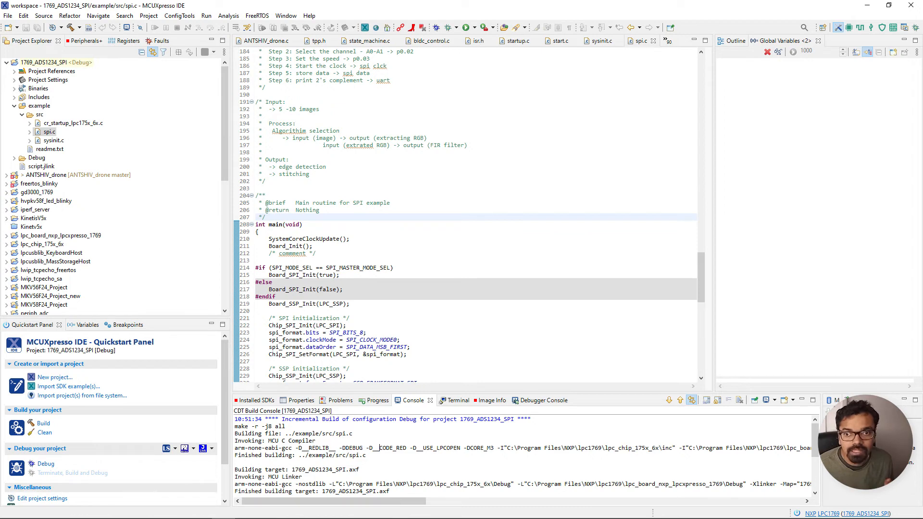
double_click(450, 448)
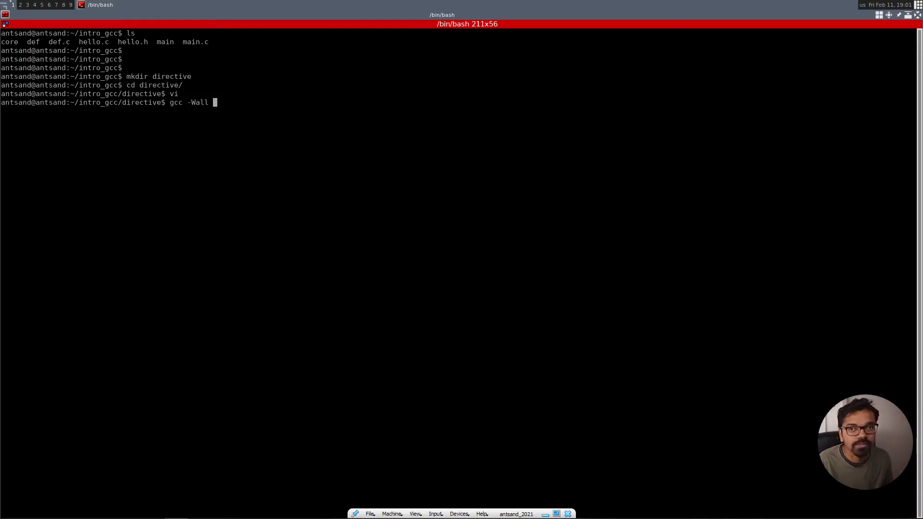
Compile with gcc -Wall -DMCU def.c
type("-D")
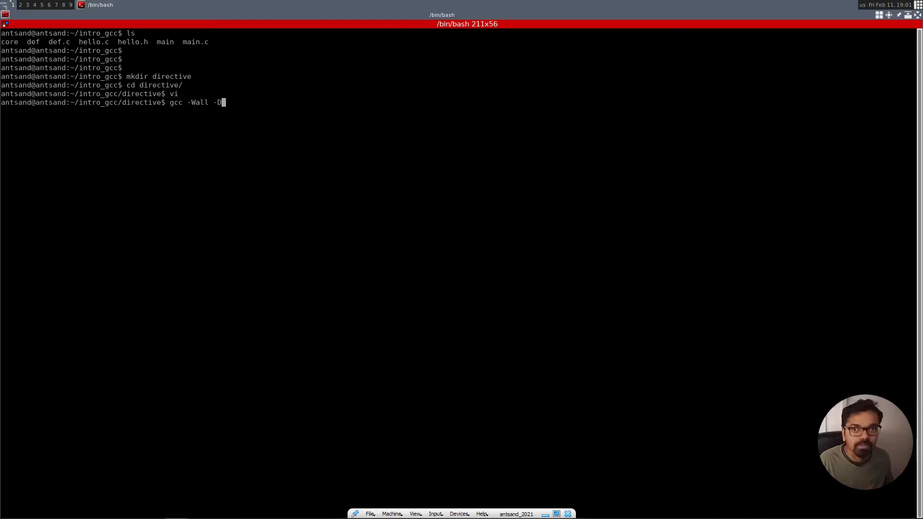
type("MCU")
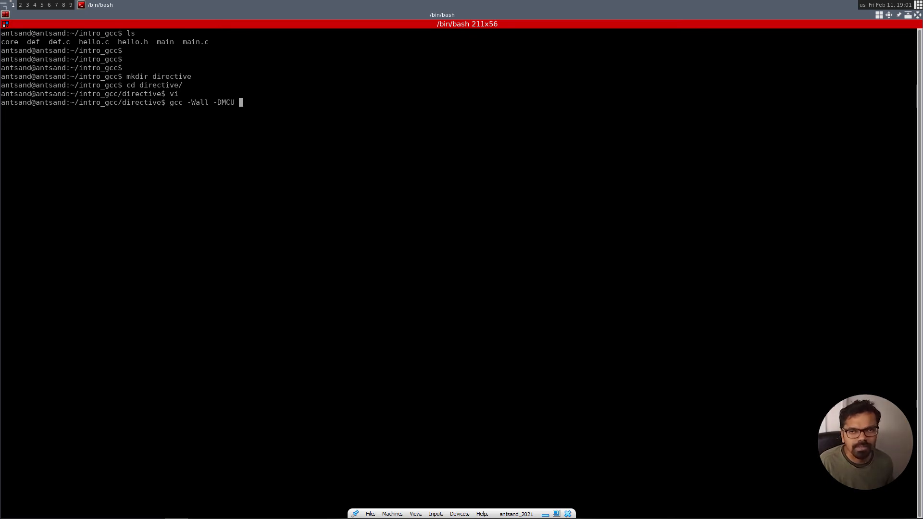
type("def.c")
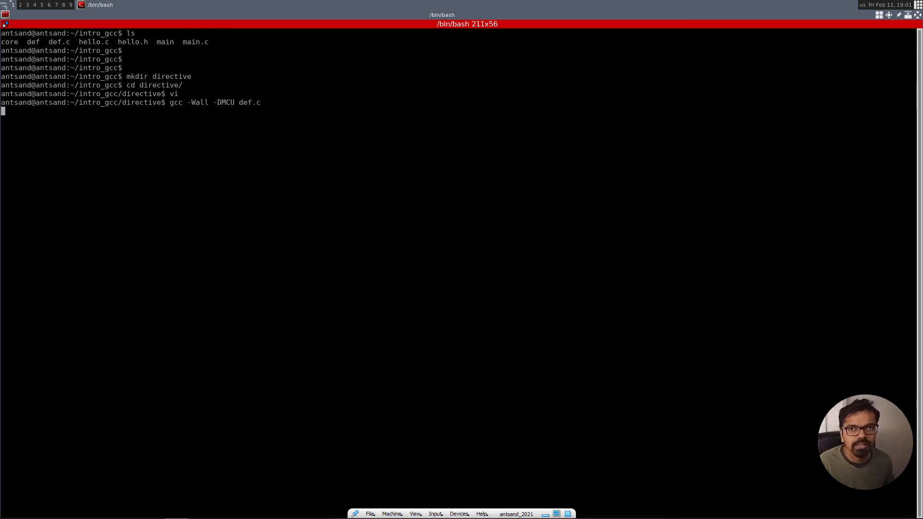
Open def.c in vi to check the macro name, then quit with :q
type("vi")
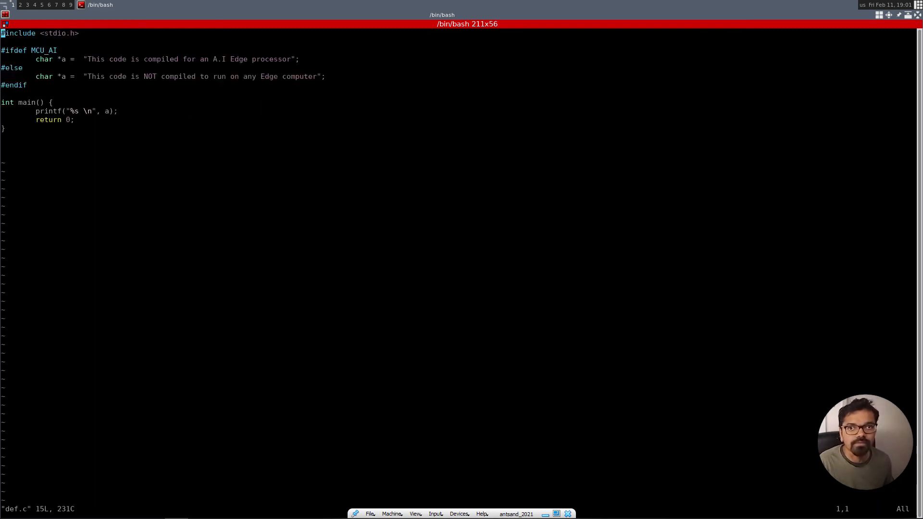
type(":q")
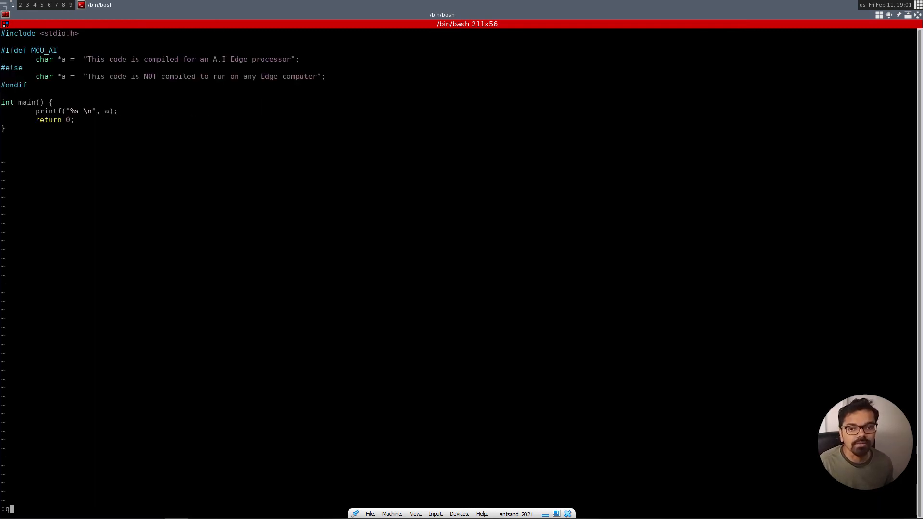
key("Return")
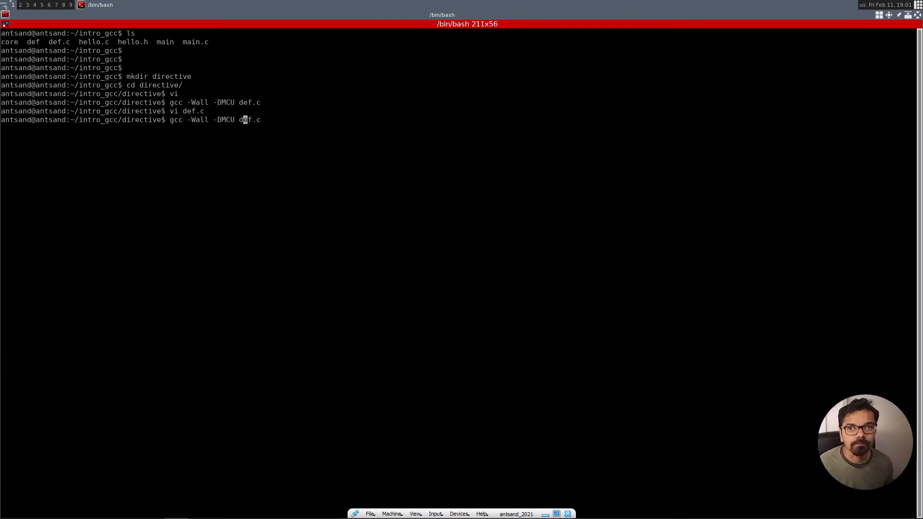
Correct the define to -DMCU_AI, compile def.c, and list the folder showing a.out
type("_A")
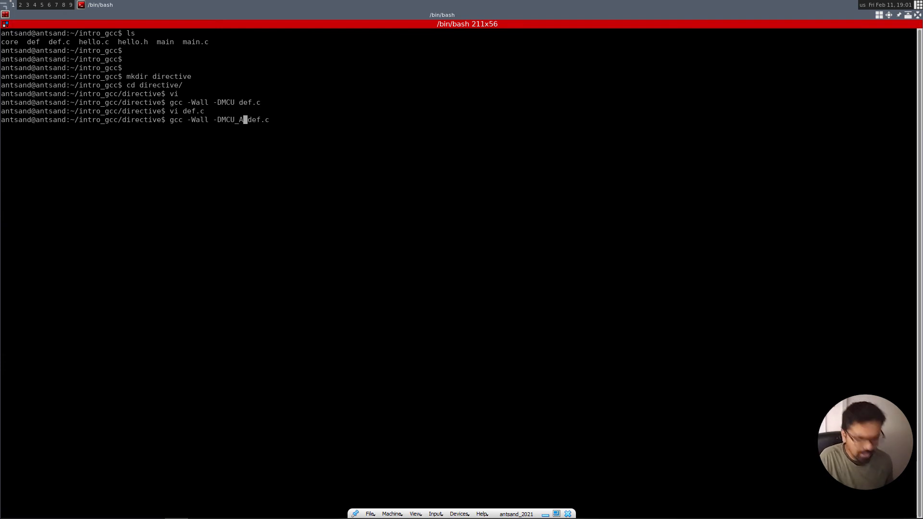
type("I")
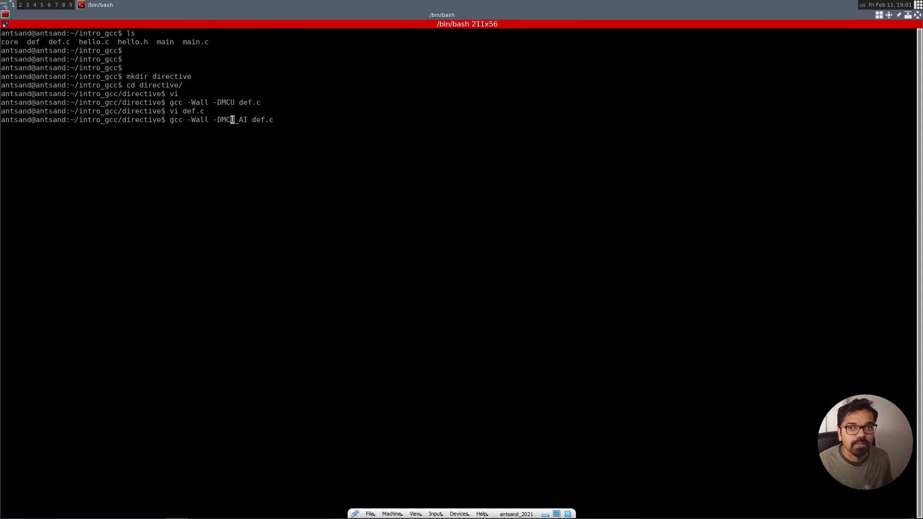
key("Return")
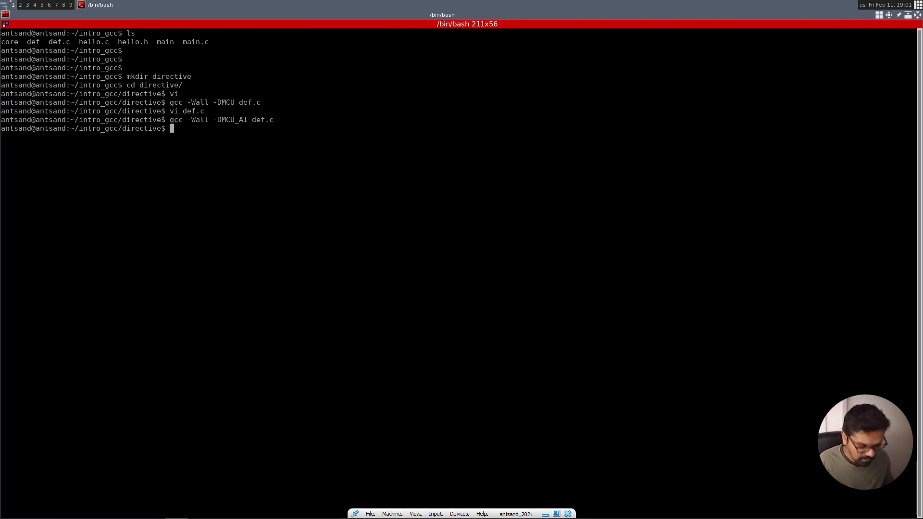
type("./de")
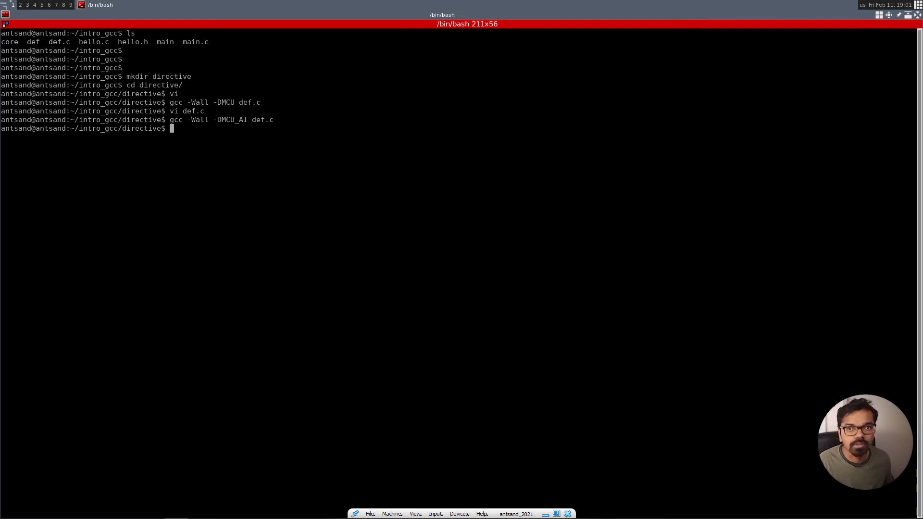
key("Return")
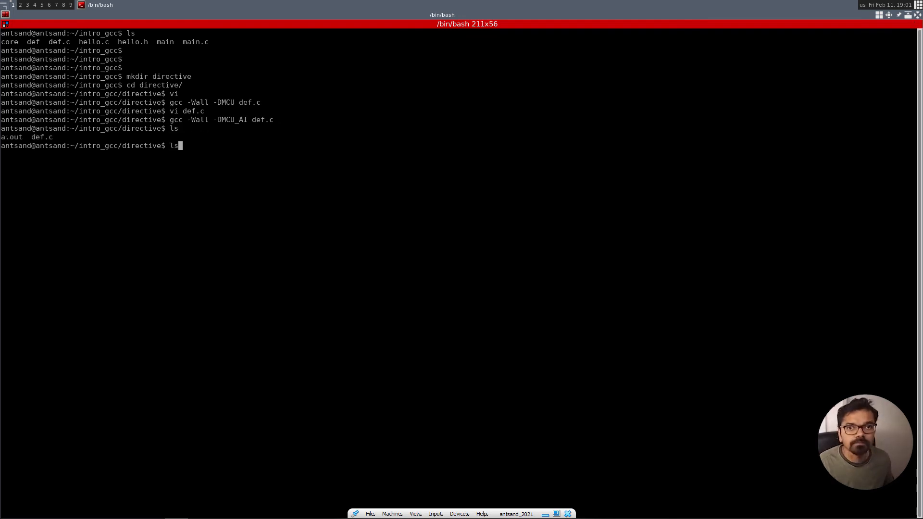
Build with gcc -Wall -DMCU_AI def.c -o def and highlight the MCU_AI define
type("gcc -Wall -DMCU_AI def.c -")
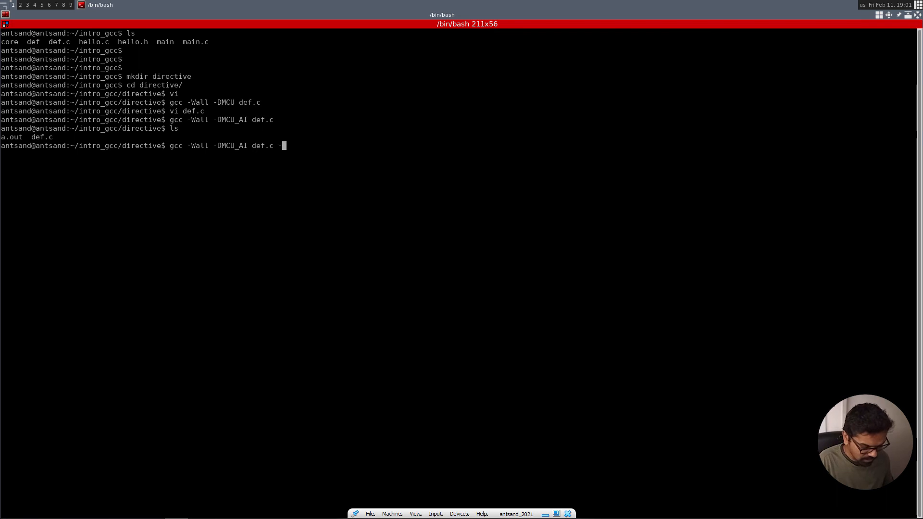
type("o def")
type("./")
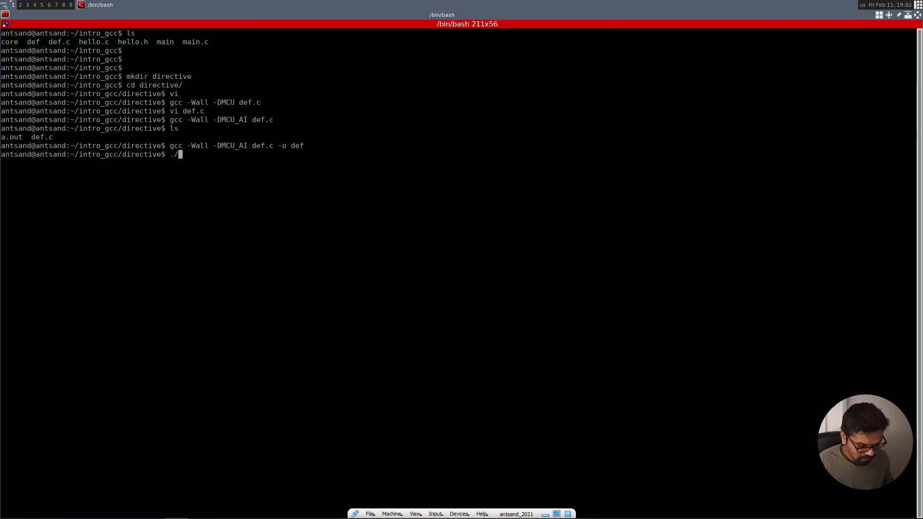
type("def")
key("Return")
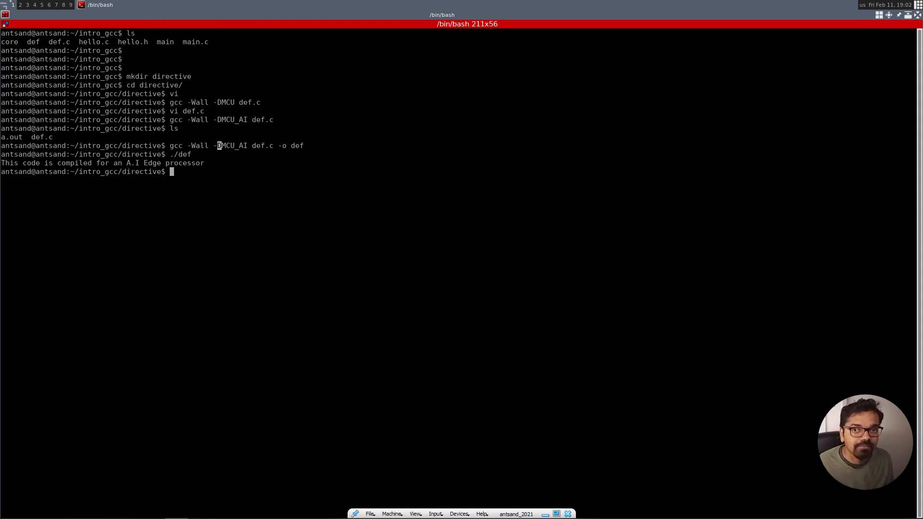
double_click(232, 145)
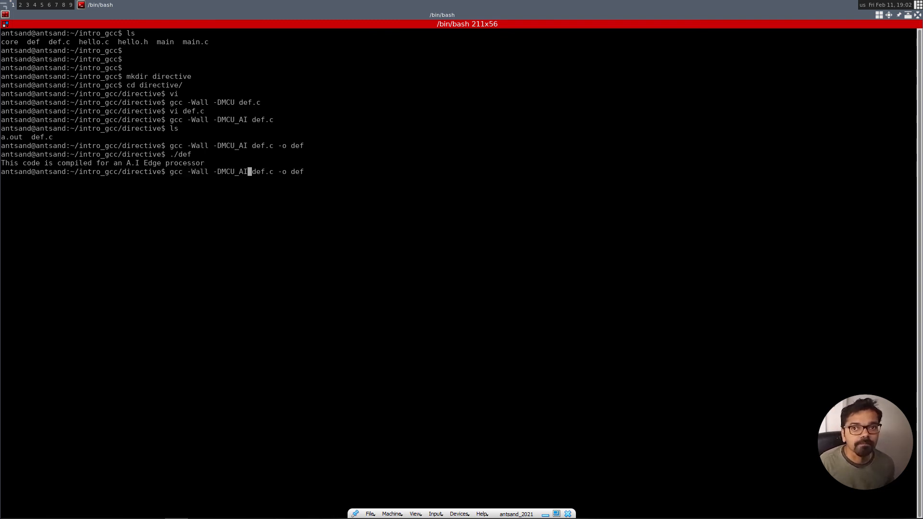
Remove -DMCU_AI from the compile command, rebuild def, and run ./def
key("BackSpace")
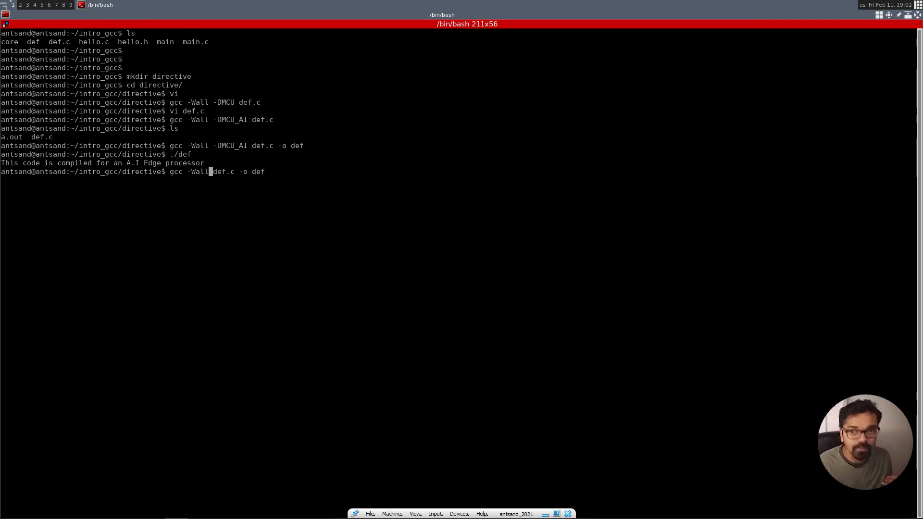
key("Return")
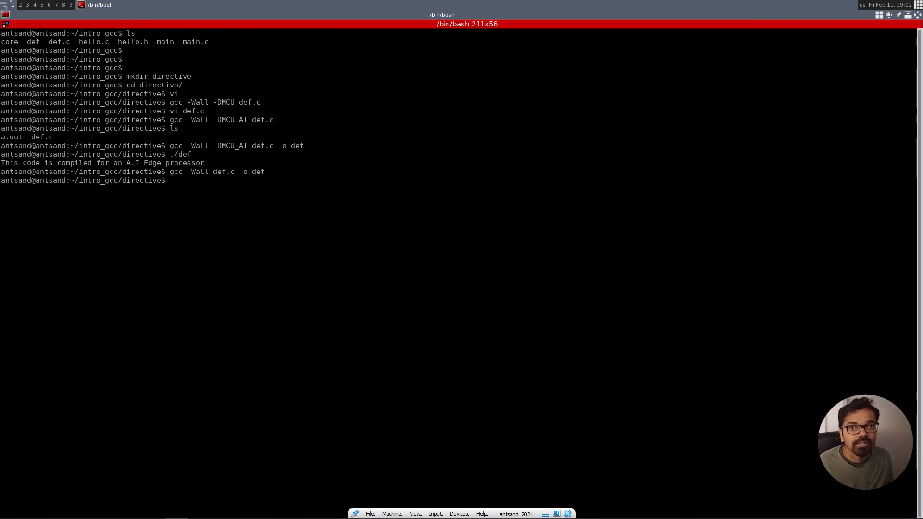
key("Return")
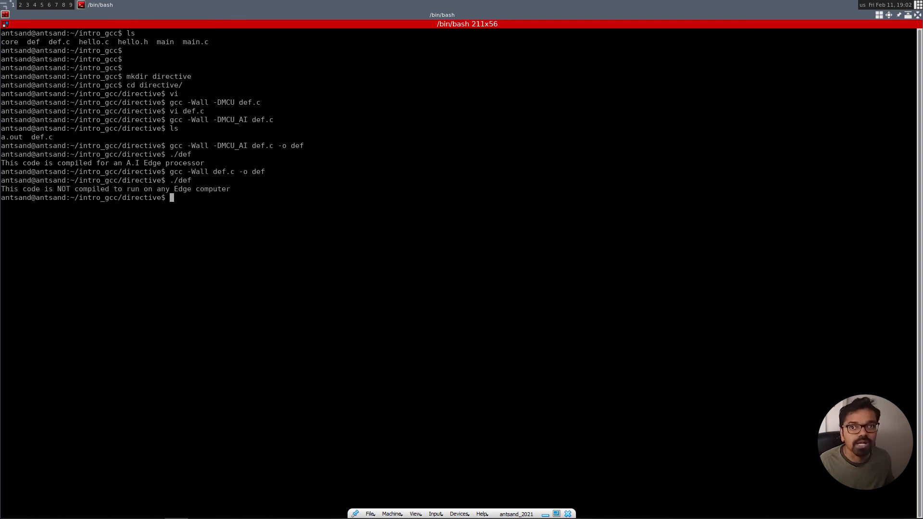